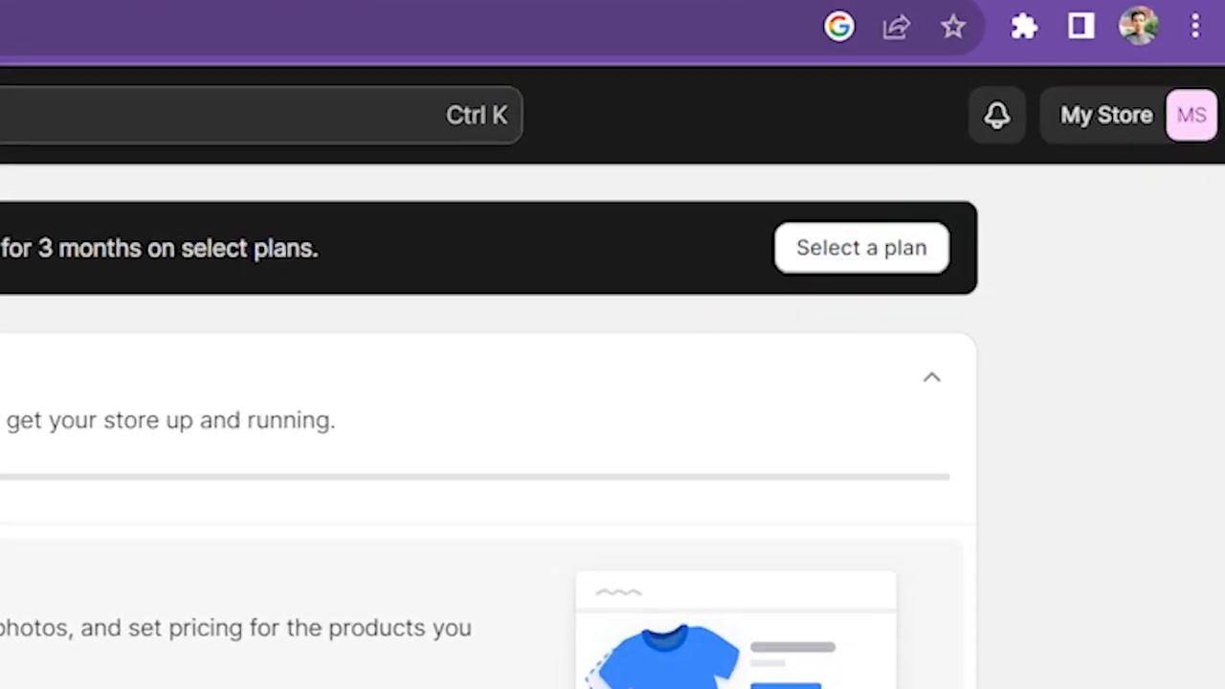
- Open the My Store account menu from the admin home top bar
{"action": "left_click", "coordinate": [1192, 115]}
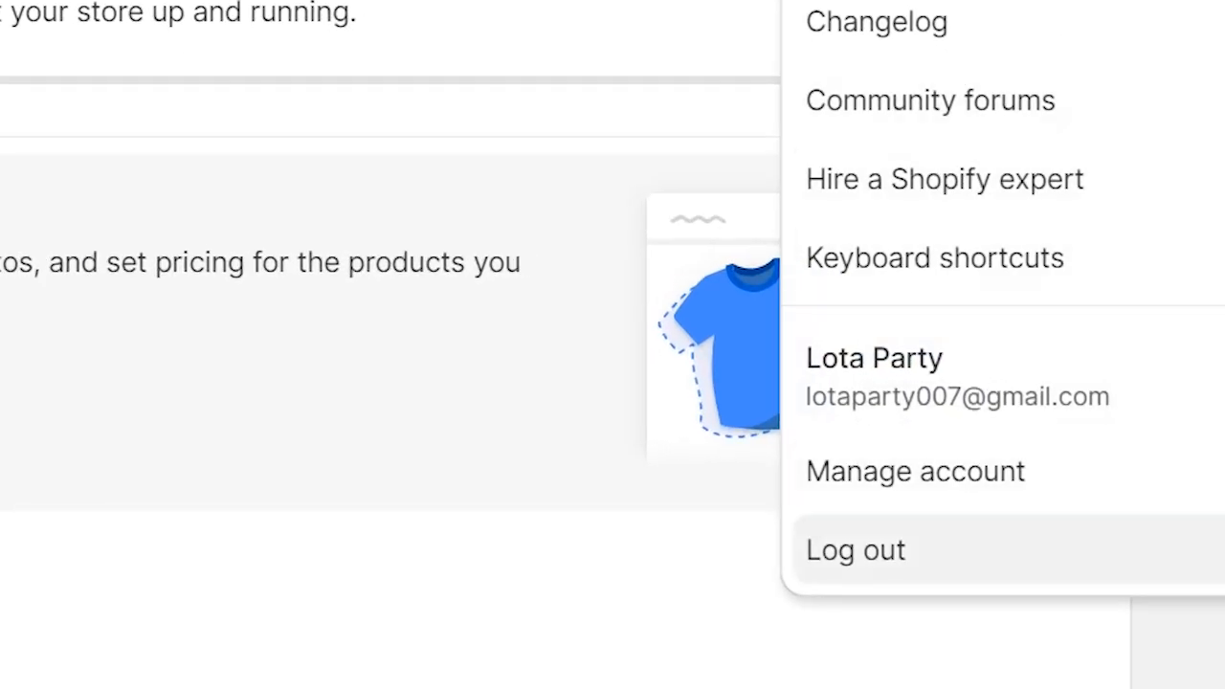
{"action": "mouse_move", "coordinate": [915, 471]}
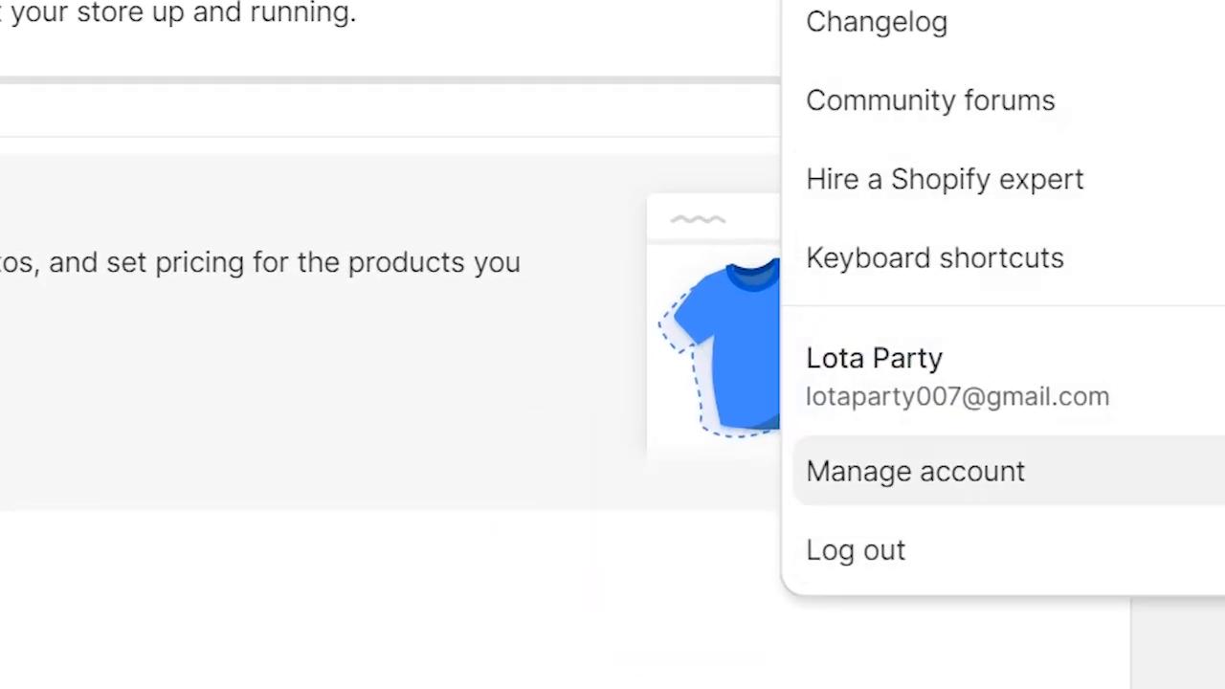
- Go to Manage account and scroll down to the disabled Two-step authentication section
{"action": "left_click", "coordinate": [914, 470]}
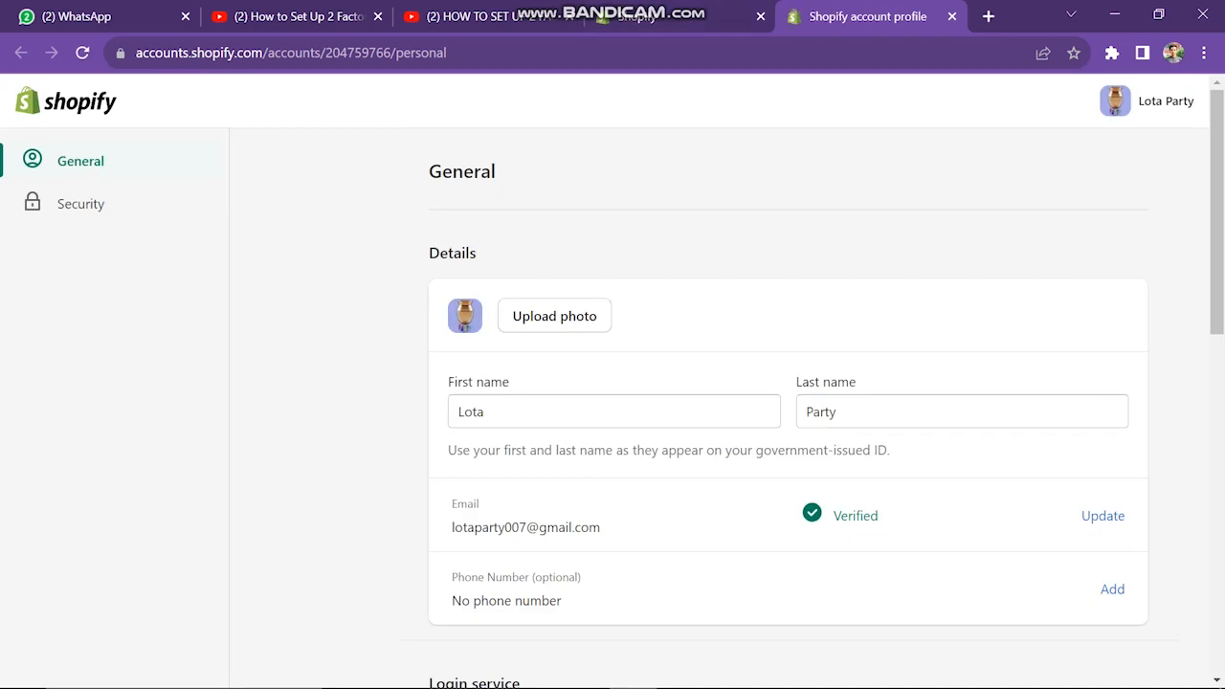
{"action": "scroll", "scroll_direction": "down", "scroll_amount": 3}
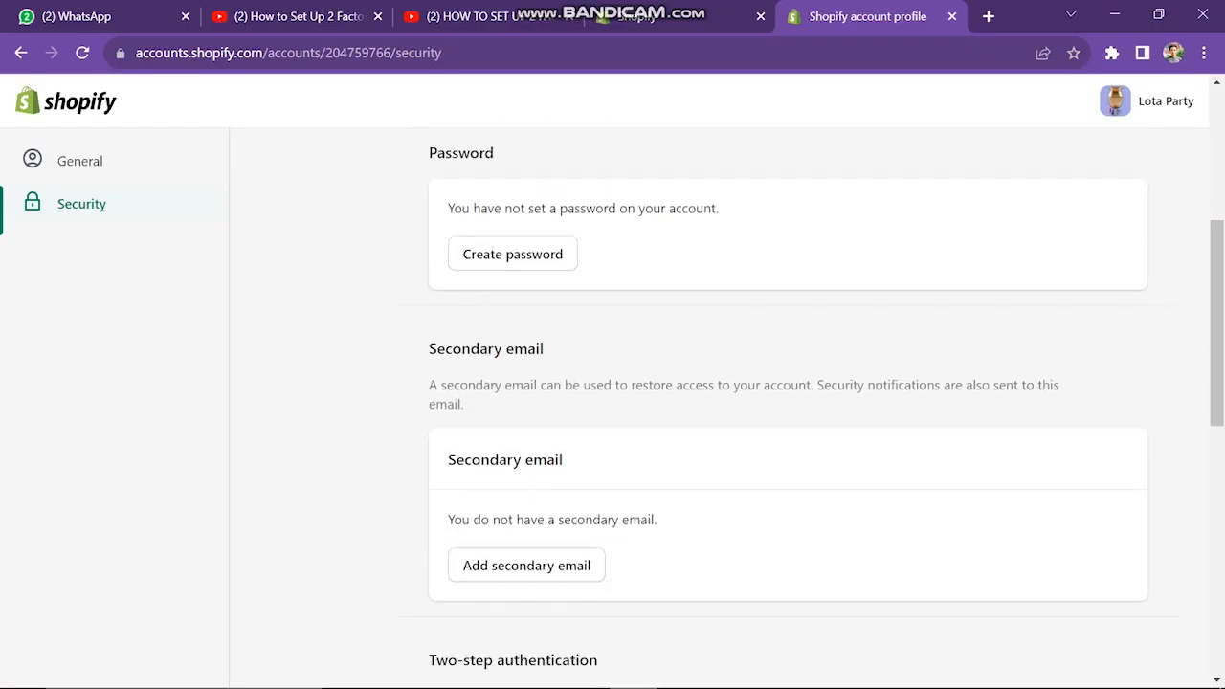
{"action": "scroll", "scroll_direction": "down", "scroll_amount": 3}
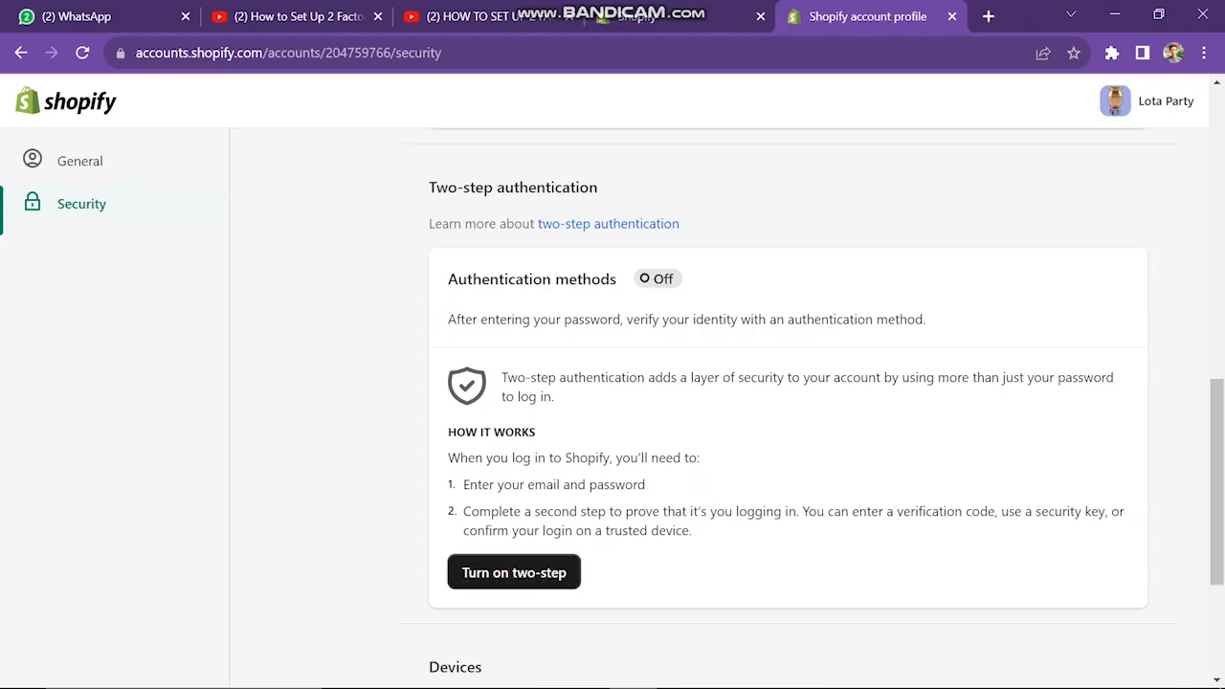
{"action": "scroll", "scroll_direction": "down", "scroll_amount": 3}
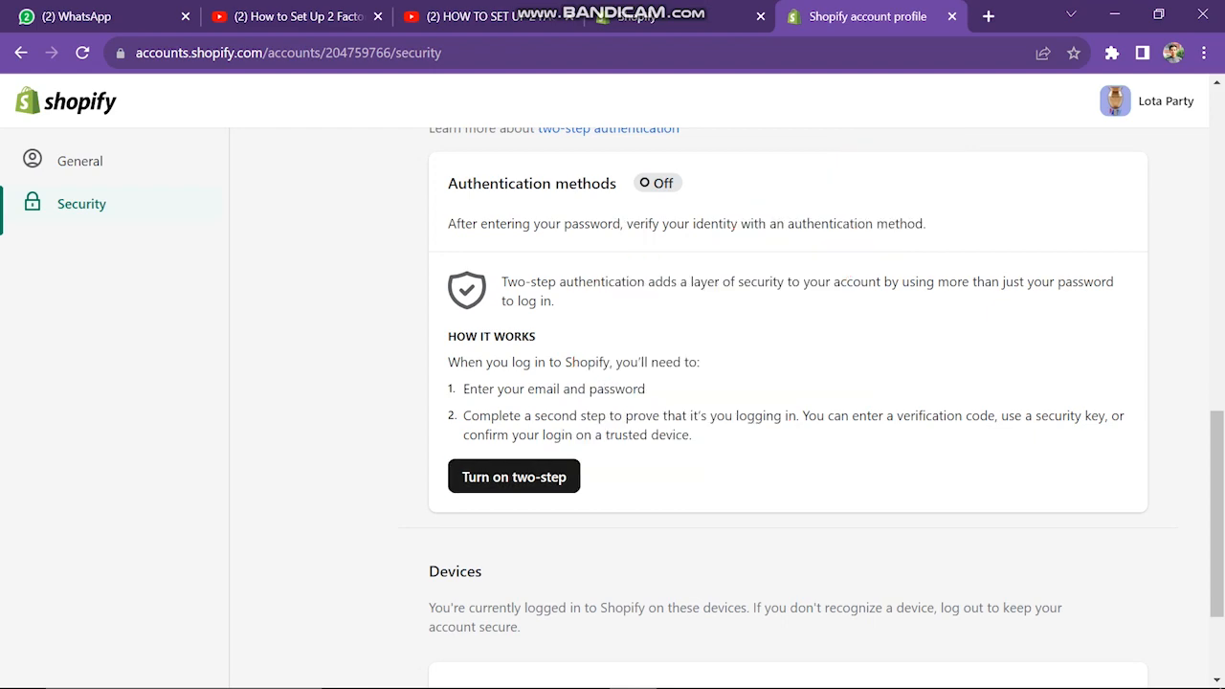
- Start SMS two-step with Pakistan +92 and number 0334, pass the captcha, and request a code
{"action": "left_click", "coordinate": [514, 476]}
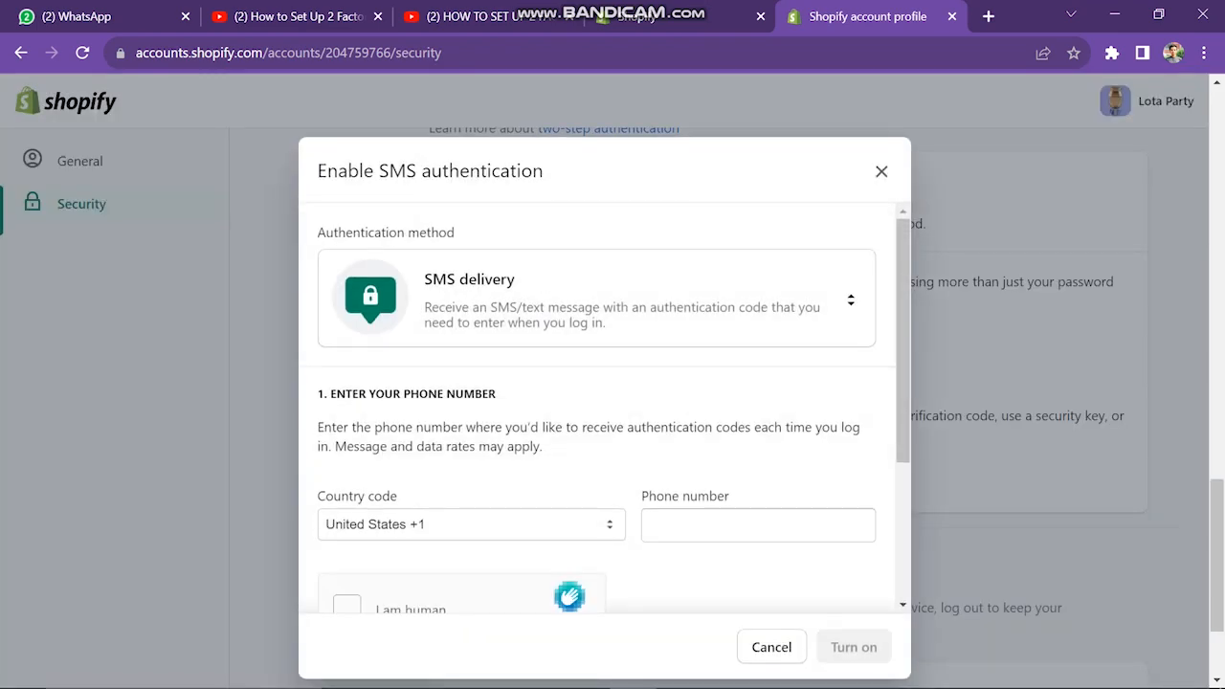
{"action": "left_click", "coordinate": [470, 523]}
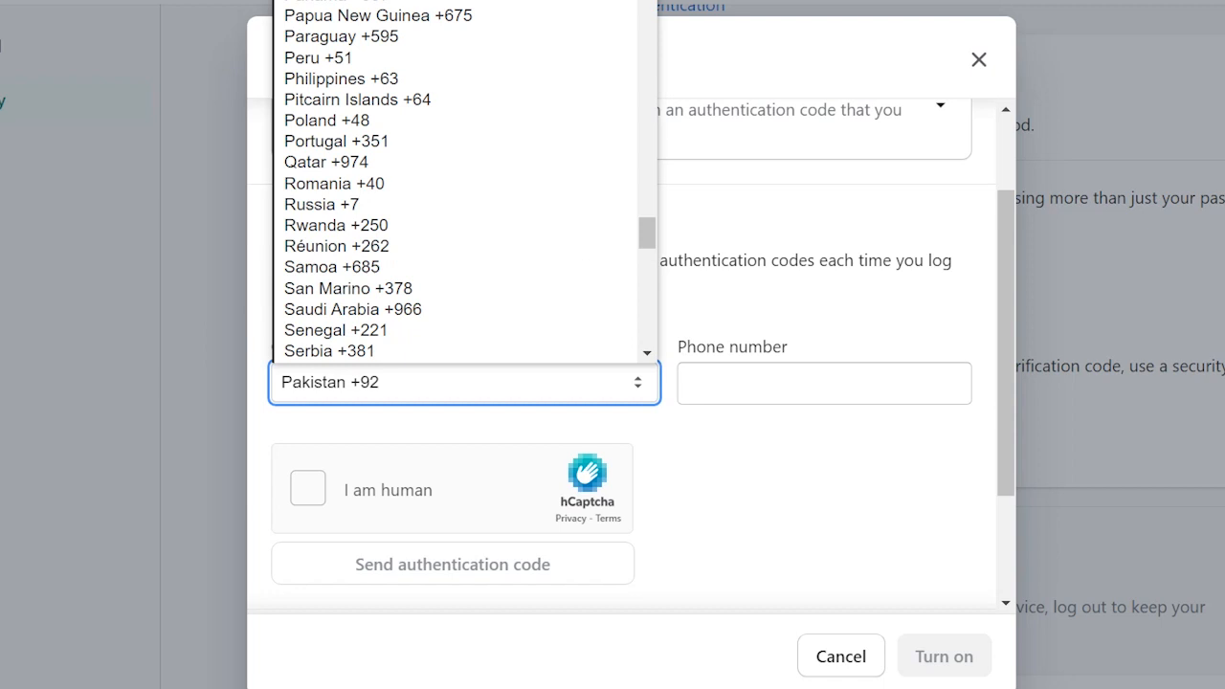
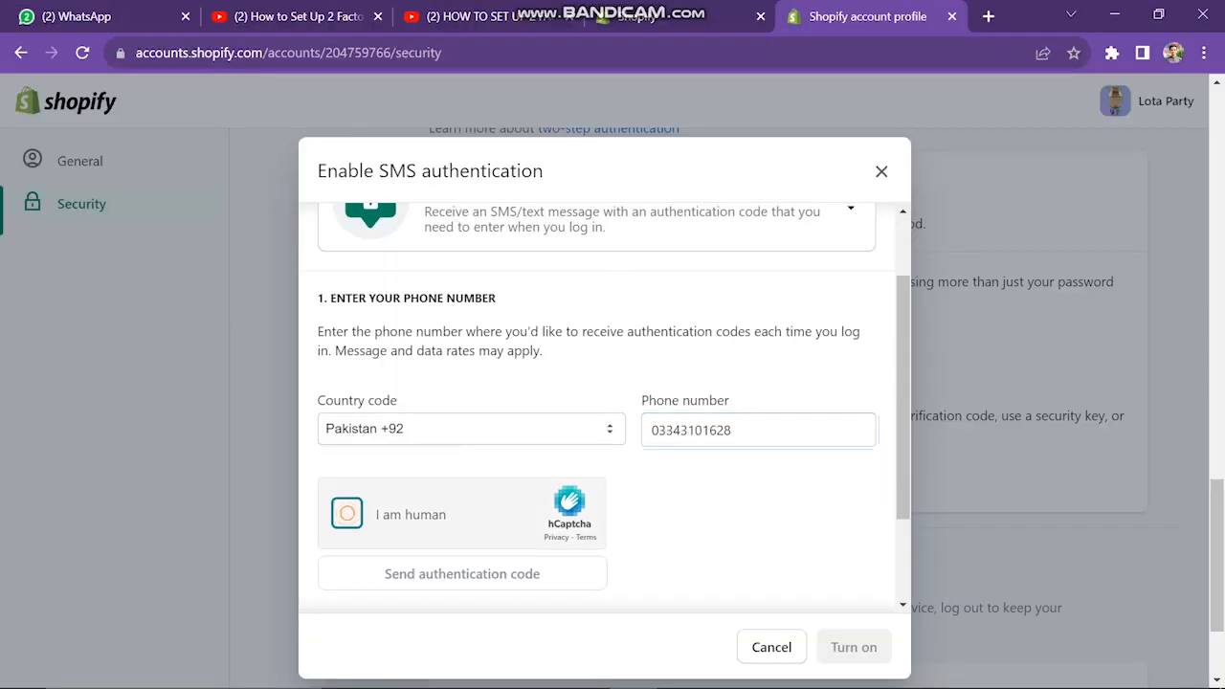
{"action": "left_click", "coordinate": [346, 513]}
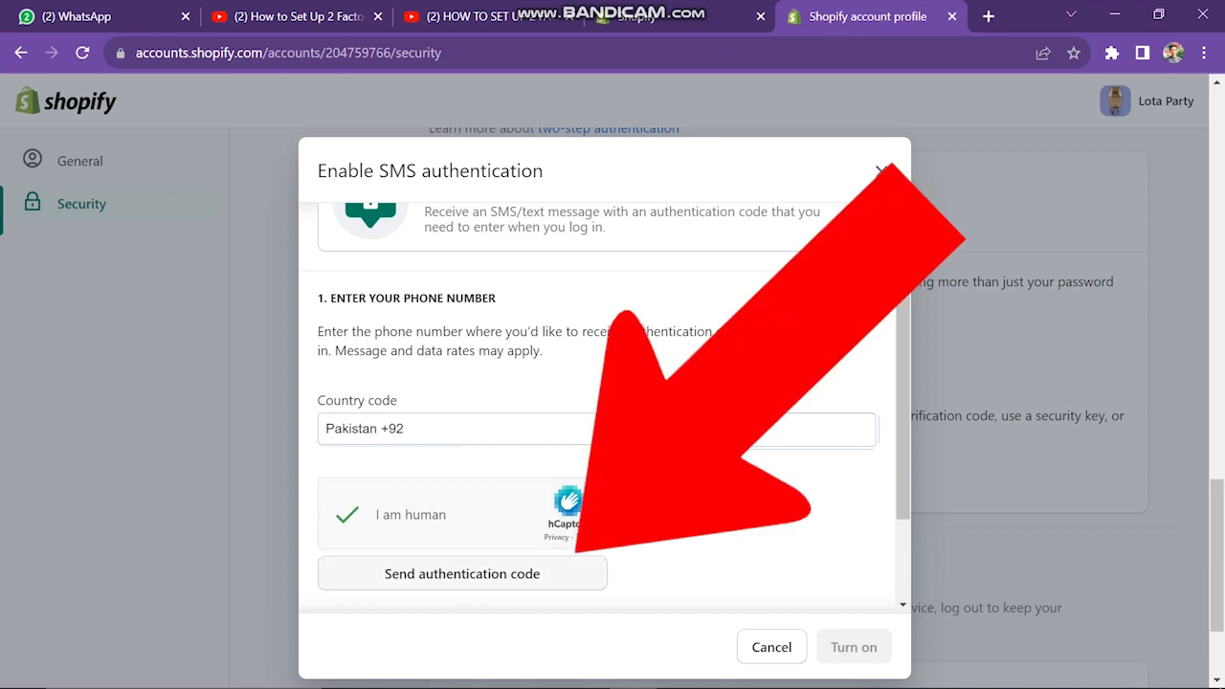
{"action": "left_click", "coordinate": [461, 573]}
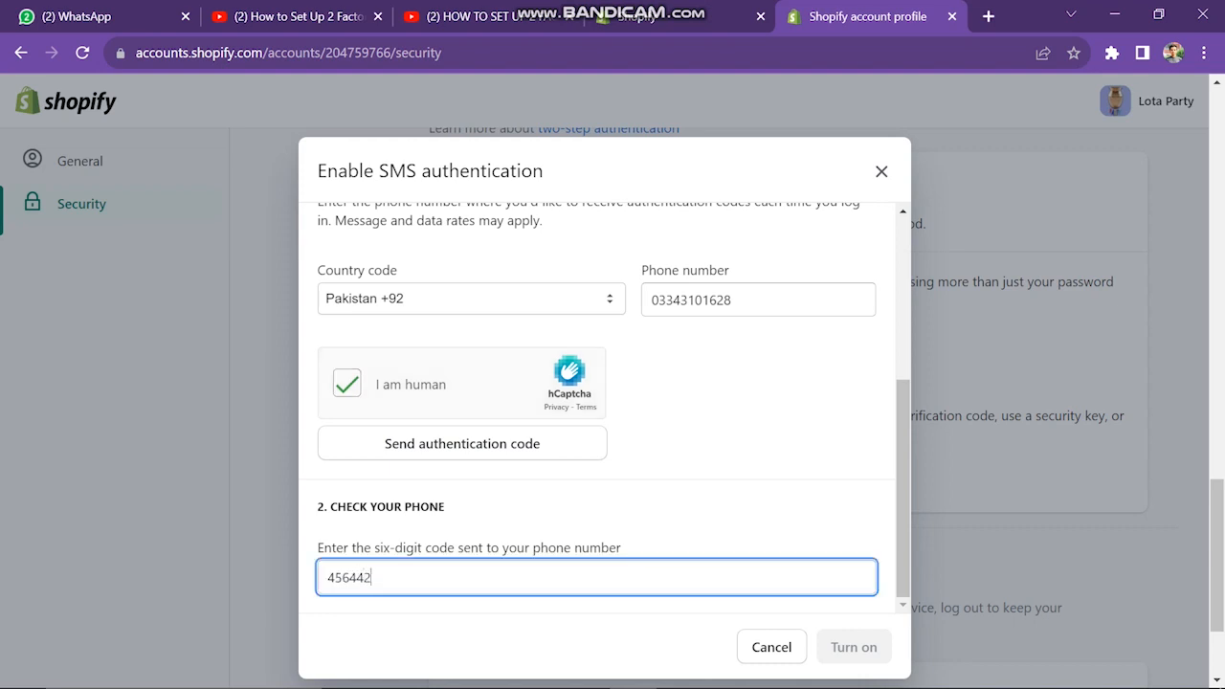
- Type the digit 2 into the Check your phone code field
{"action": "type", "text": "2"}
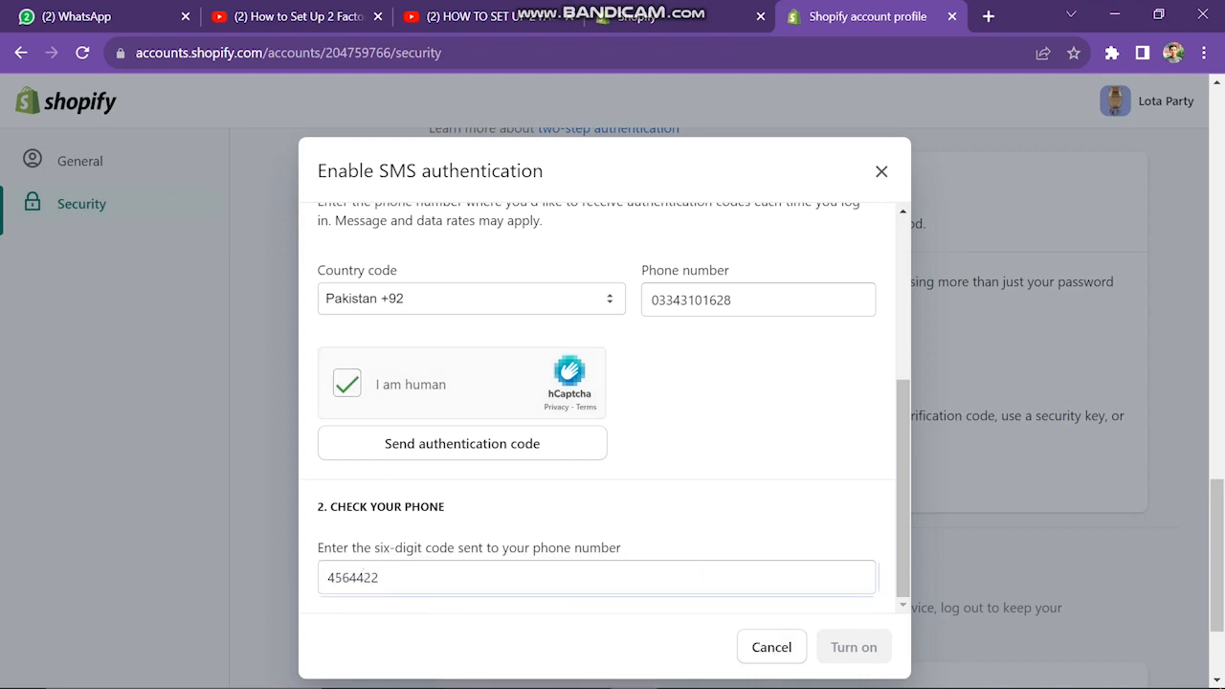